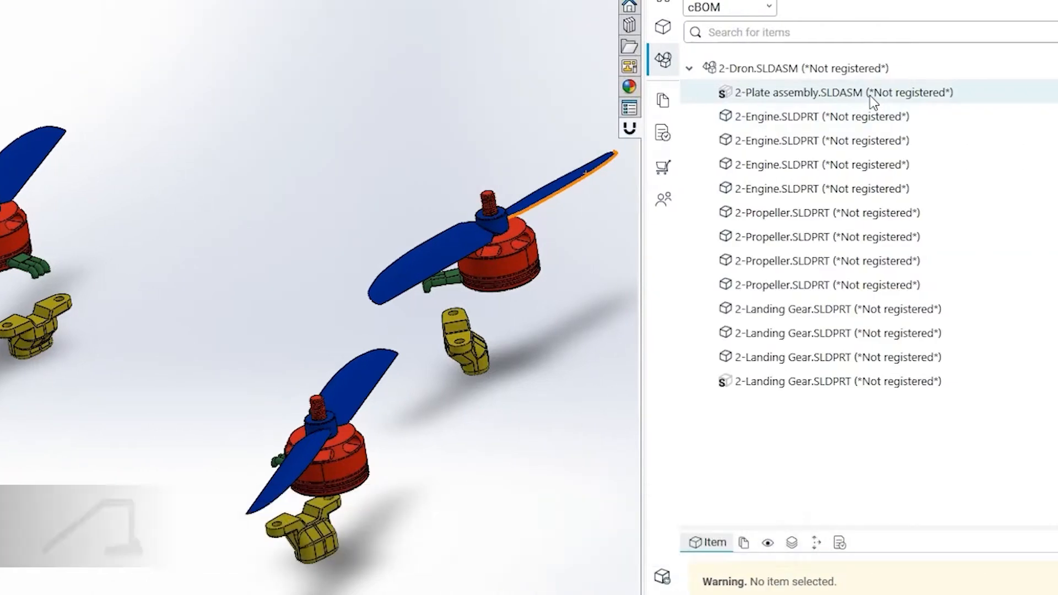
# Submit 2-Dron.SLDASM to Upchain, continuing past the suppressed-files warning
pyautogui.click(808, 69)
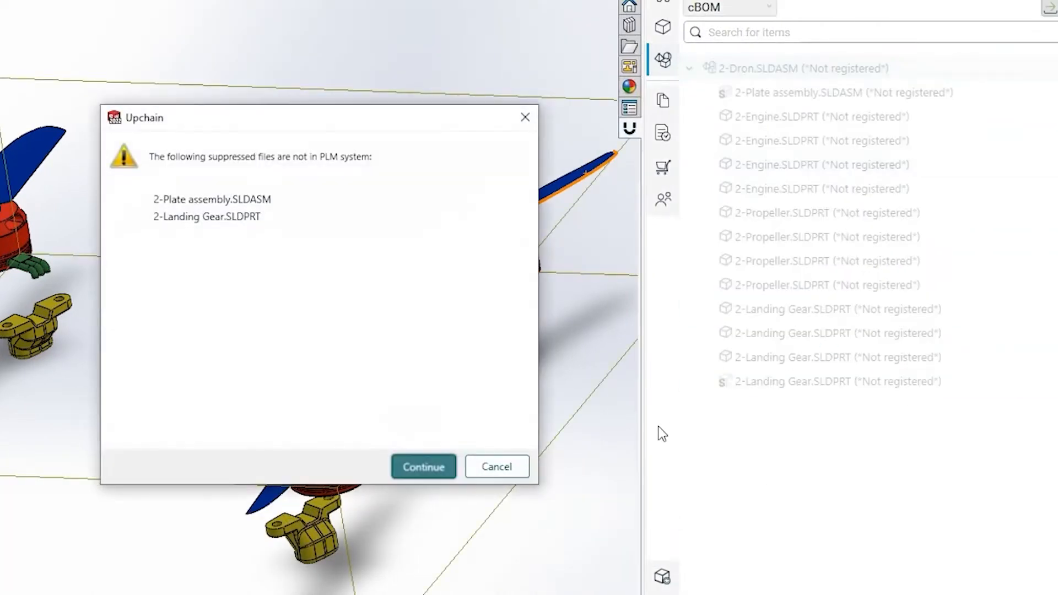
pyautogui.moveTo(433, 482)
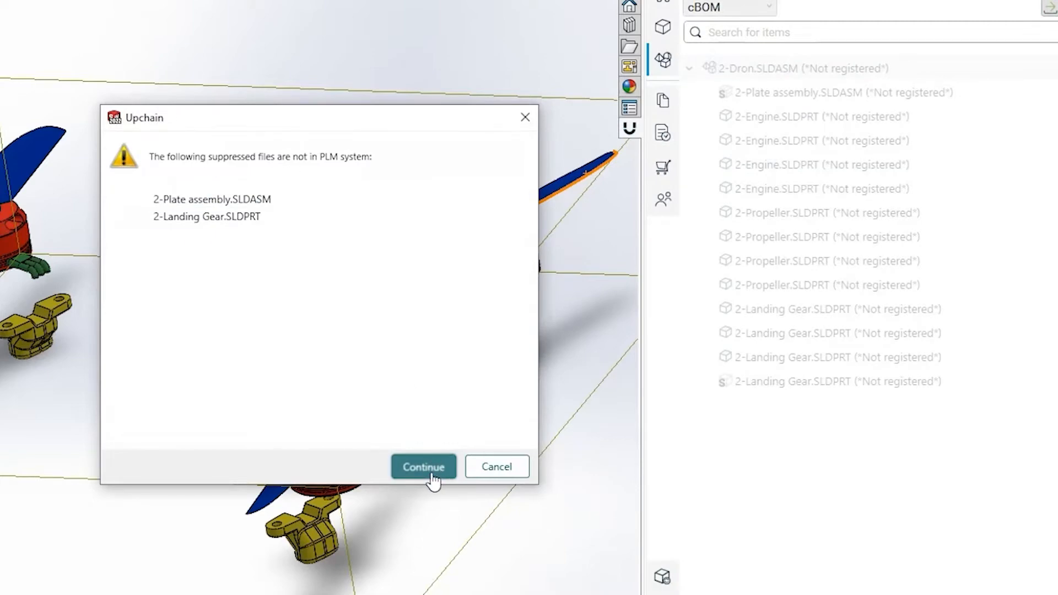
pyautogui.click(423, 466)
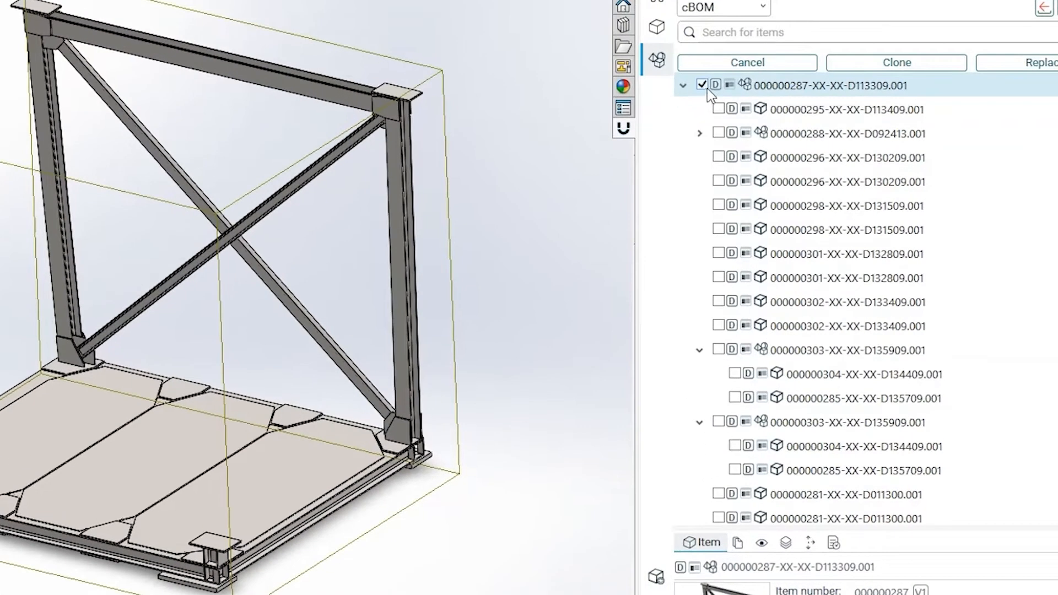
# Select all cBOM items, unselect all, then select all again
pyautogui.click(714, 84)
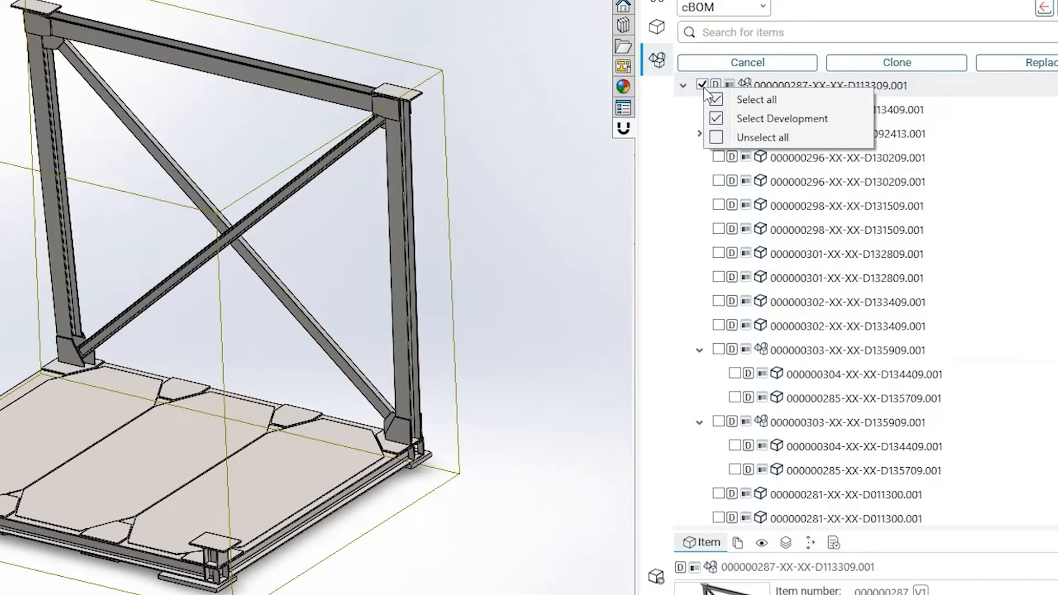
pyautogui.click(755, 100)
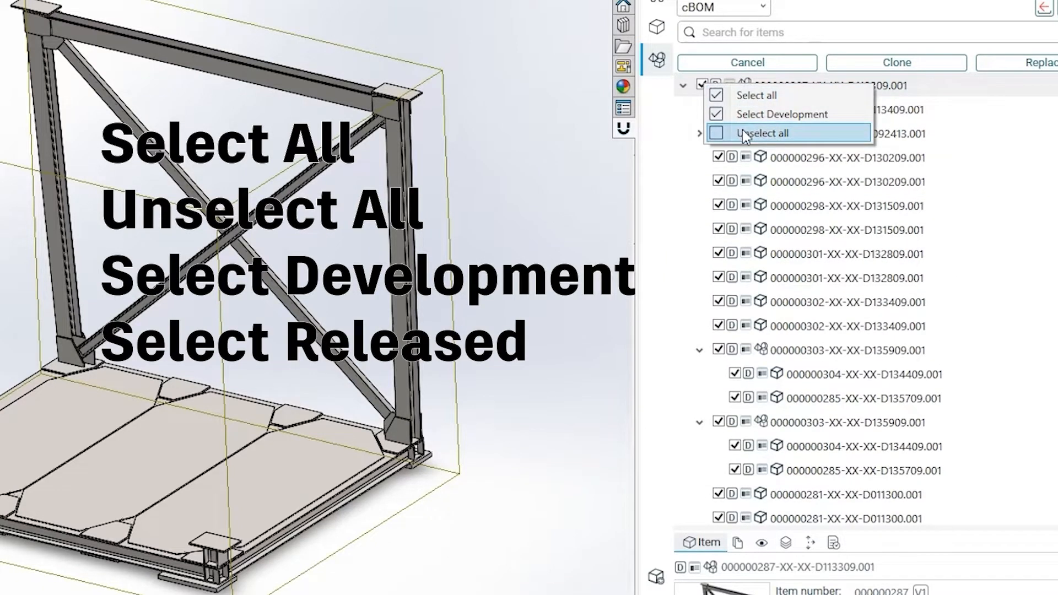
pyautogui.click(764, 132)
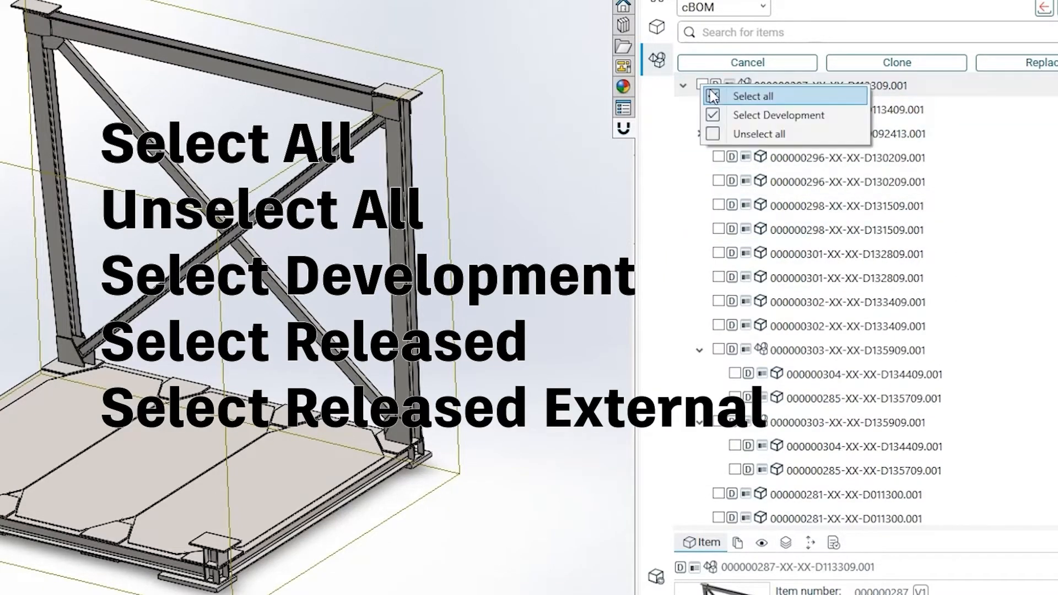
pyautogui.click(752, 96)
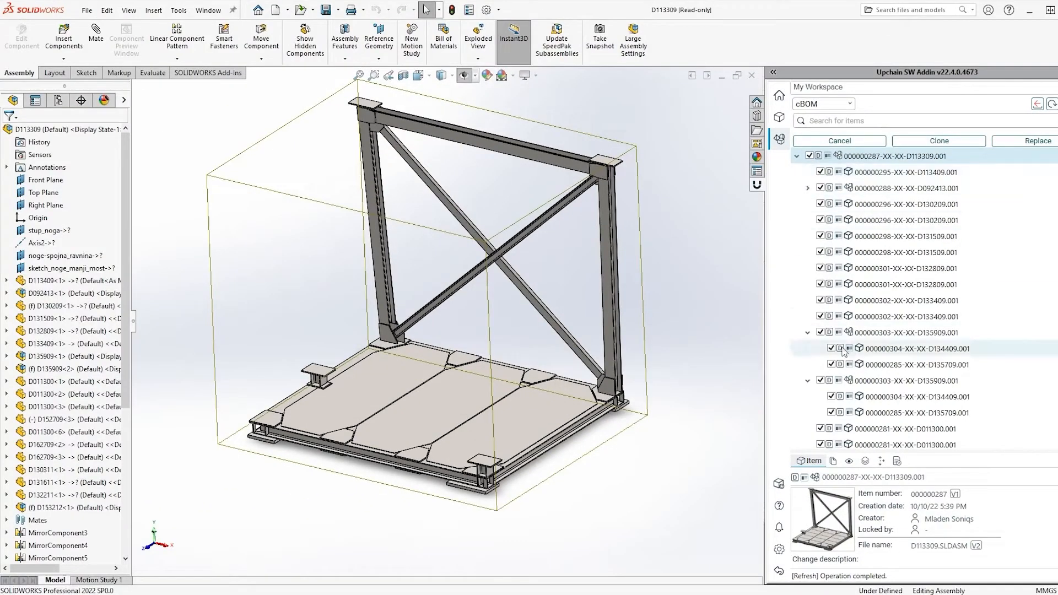
pyautogui.click(809, 156)
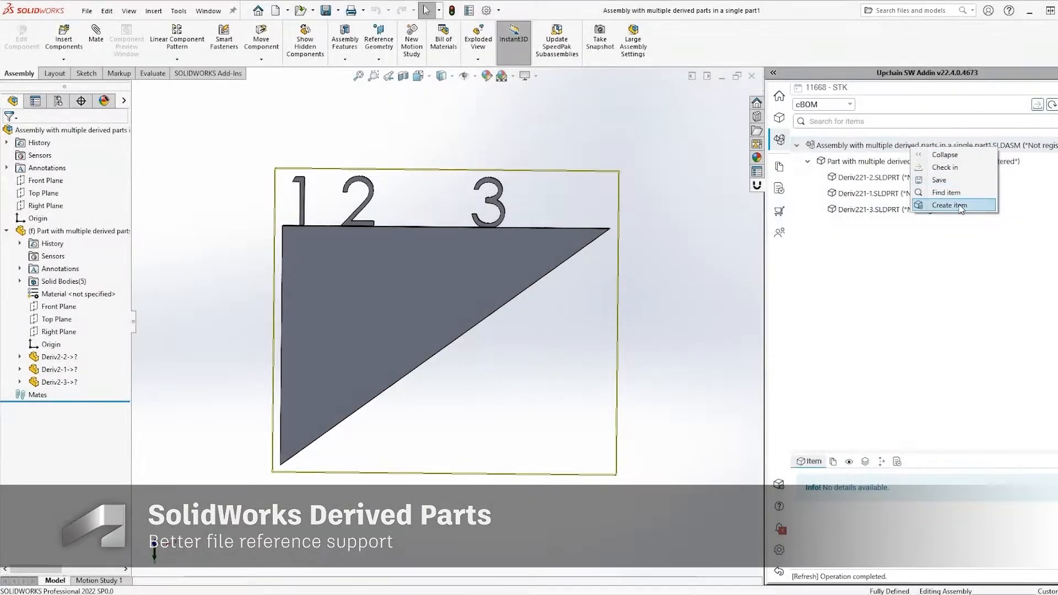
# Create an Upchain item for the assembly and inspect the unopened Deriv1-3 reference
pyautogui.click(948, 204)
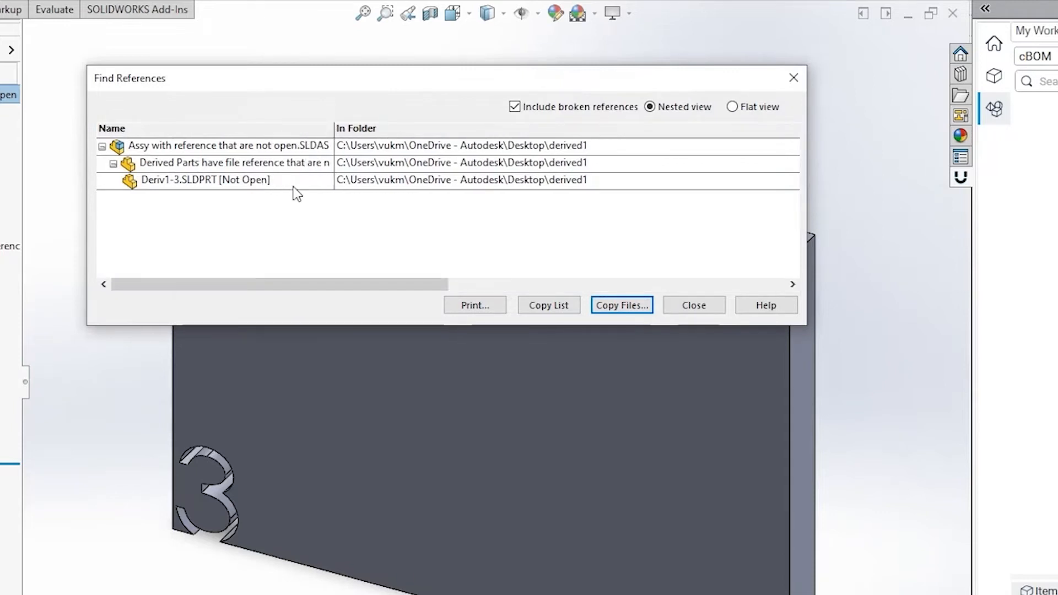
pyautogui.click(694, 305)
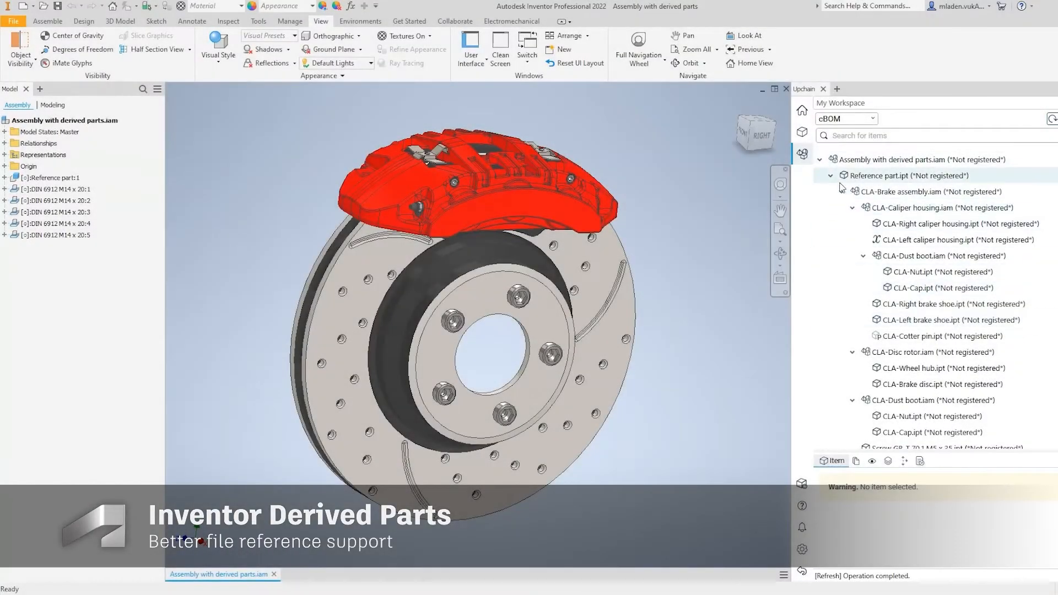
# Collapse Reference part.ipt and register the assembly to show its new item numbers
pyautogui.click(830, 175)
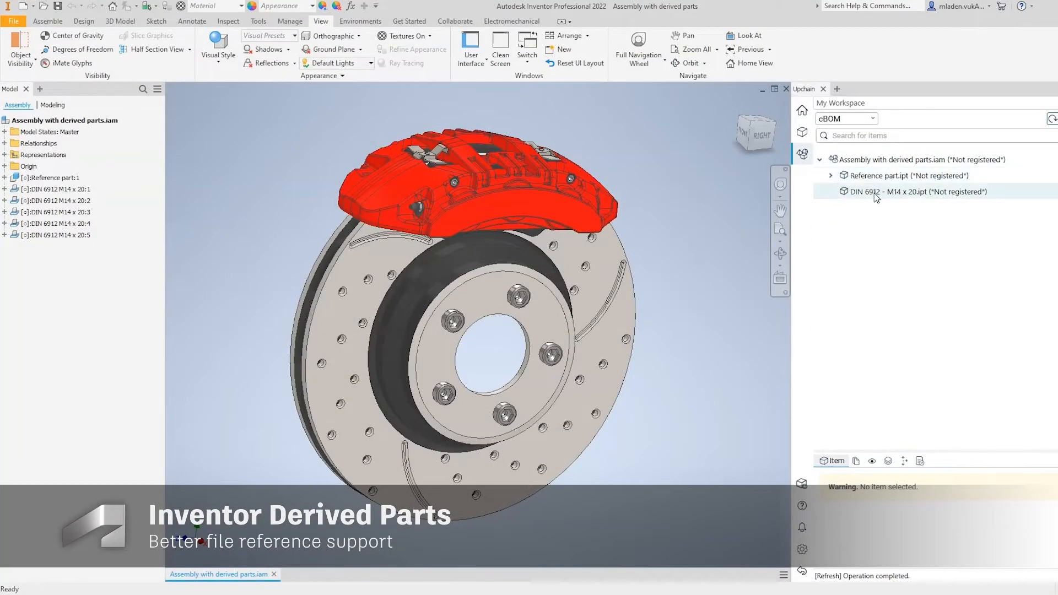
pyautogui.click(830, 175)
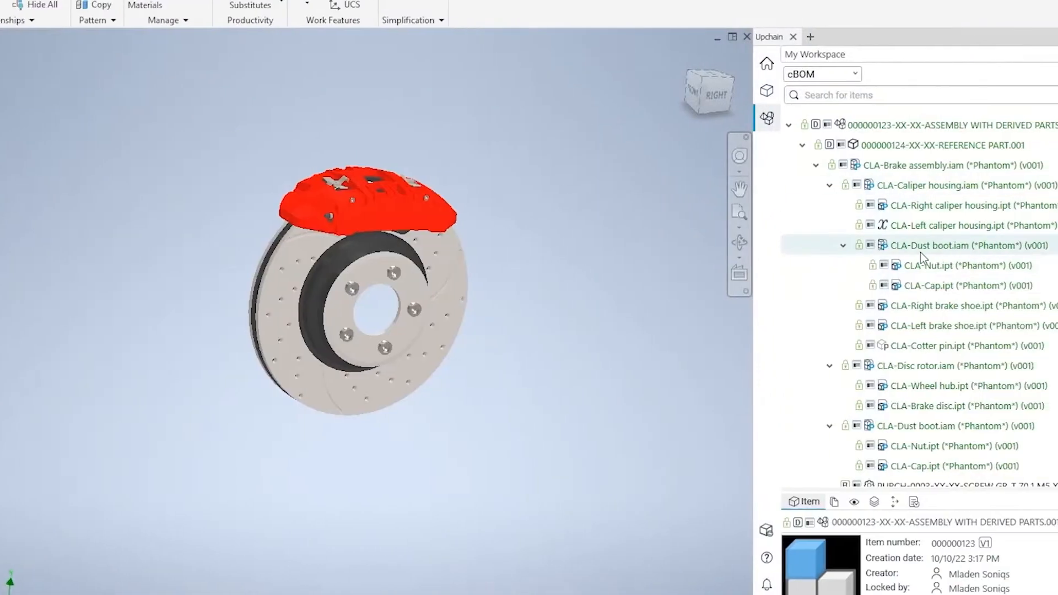
pyautogui.scroll(-3)
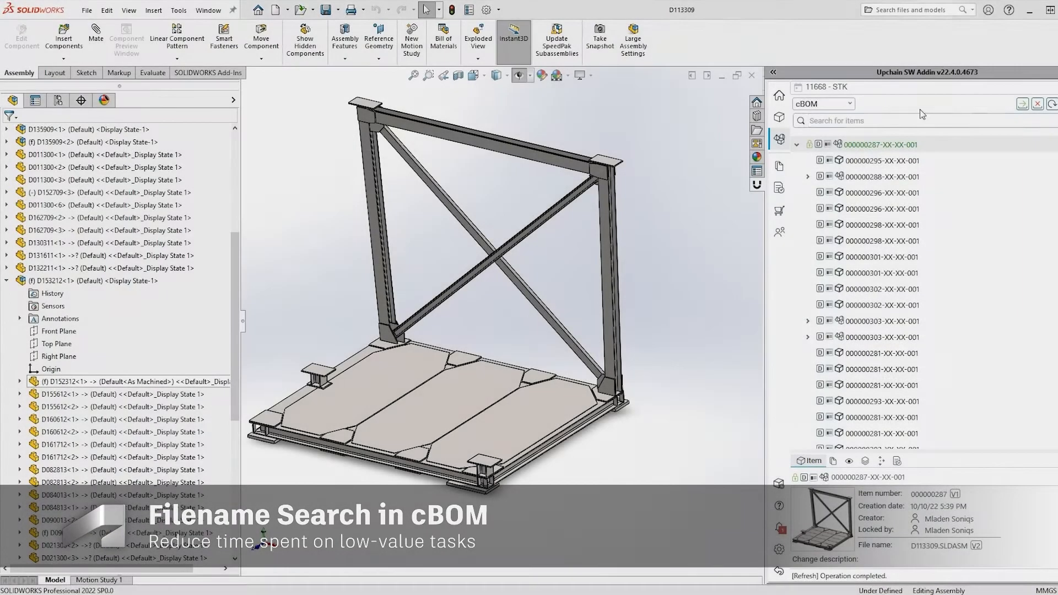
# Filter the cBOM by file names D161712 and D134409, picking the matching 000000304 part
pyautogui.write('D161712')
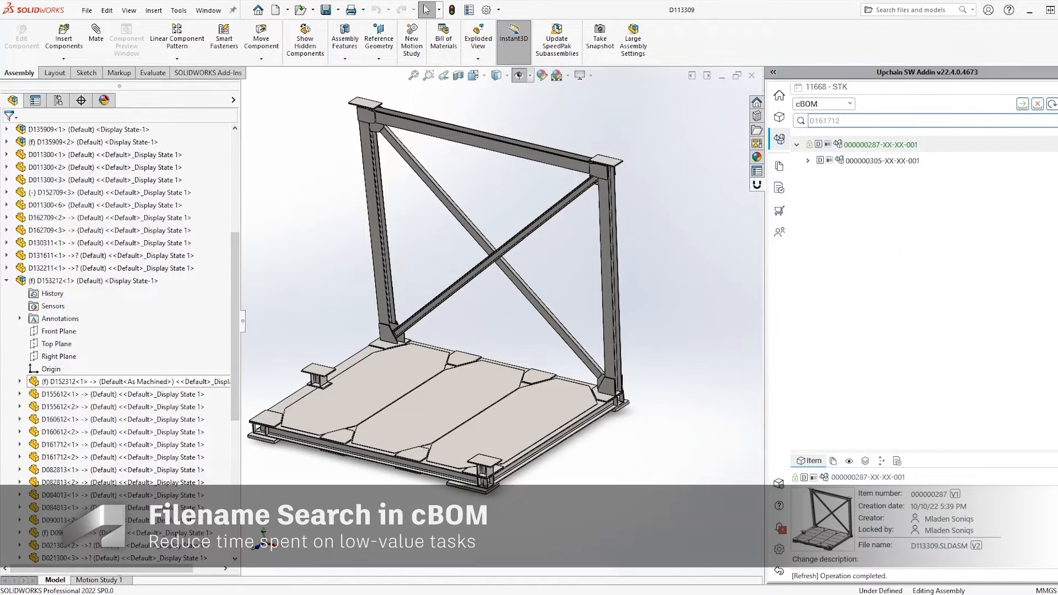
pyautogui.click(808, 160)
pyautogui.write('D13')
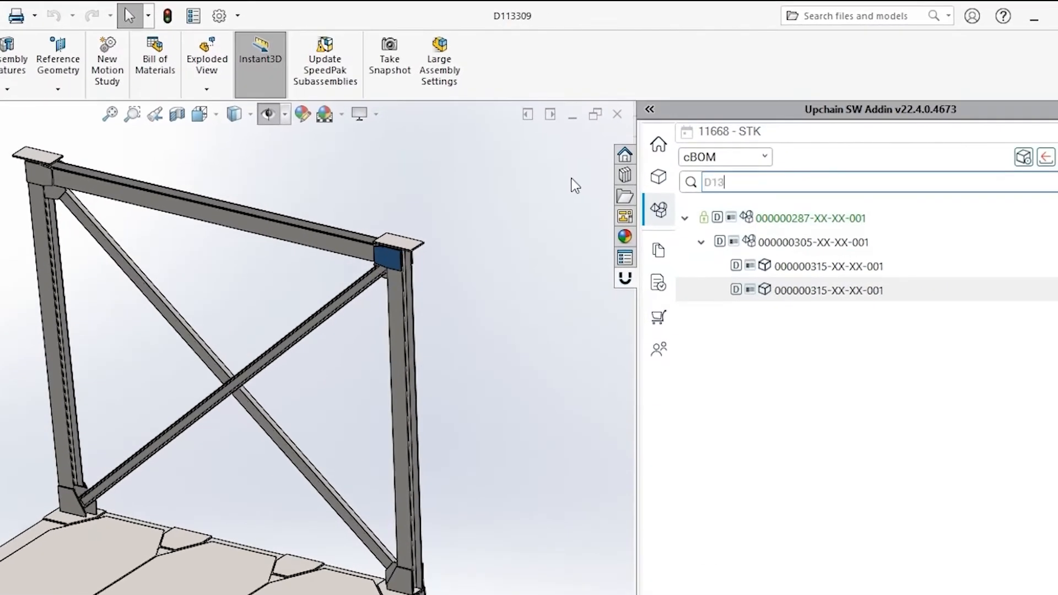
pyautogui.write('4409')
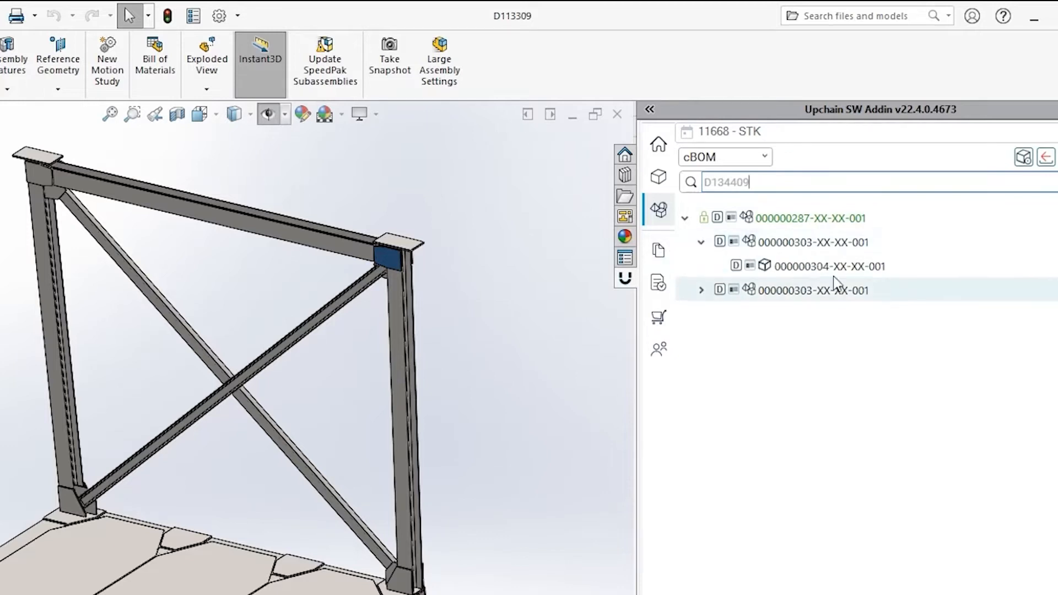
pyautogui.click(700, 290)
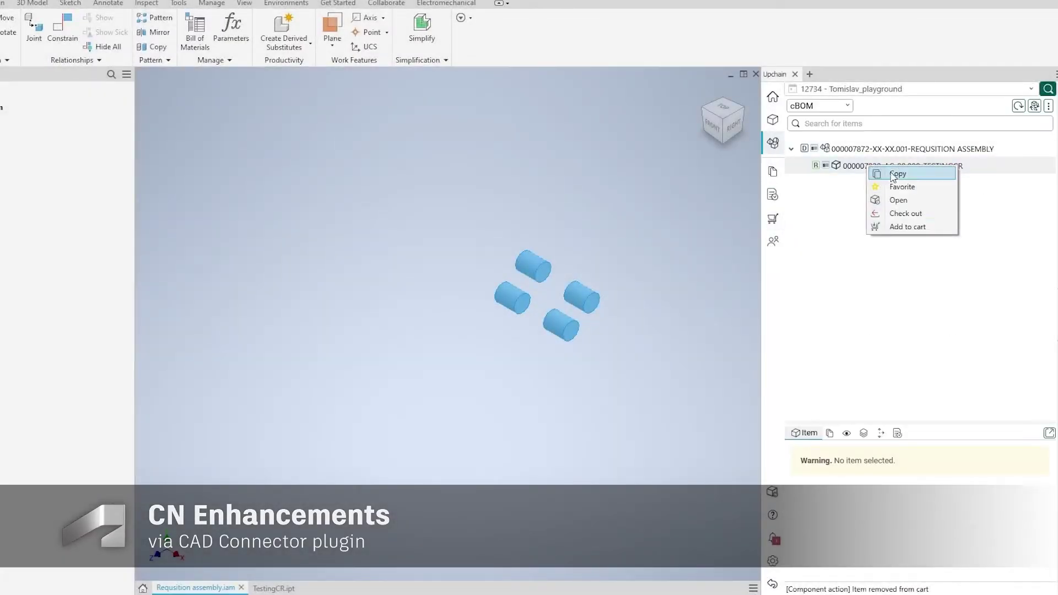
# Copy the TestingCR part item from the requisition assembly's cBOM
pyautogui.click(898, 200)
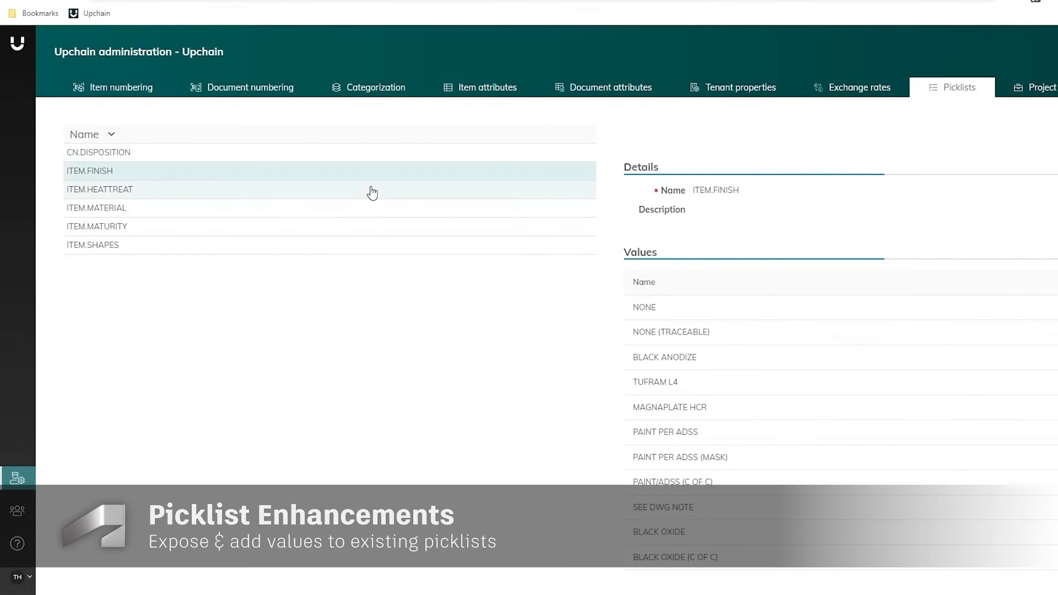
# Select the ITEM.MATURITY picklist and enter the description 'Item Maturity Values'
pyautogui.click(97, 226)
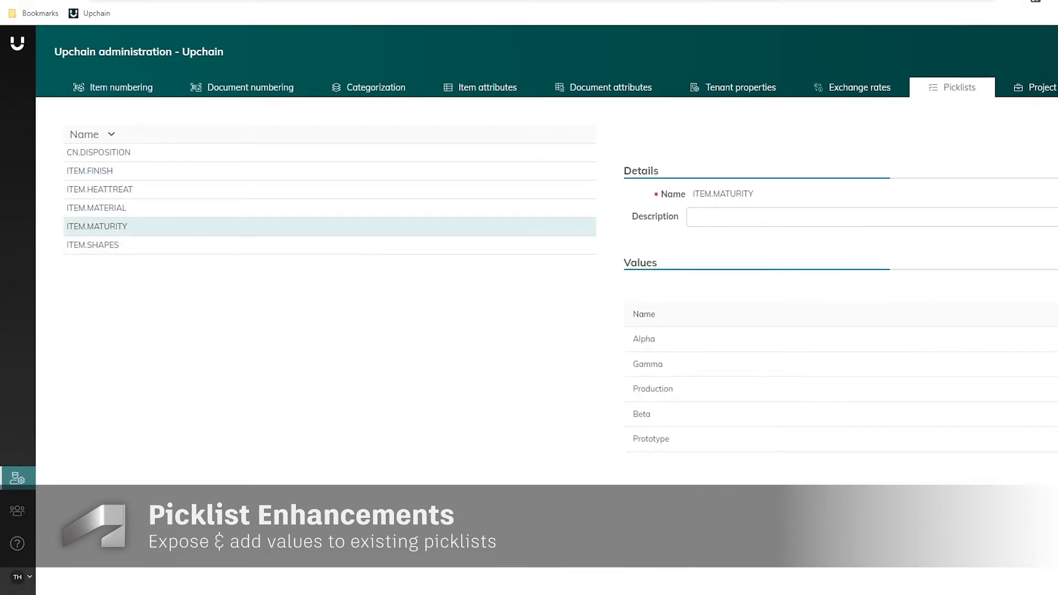
pyautogui.write('Item Maturity Values')
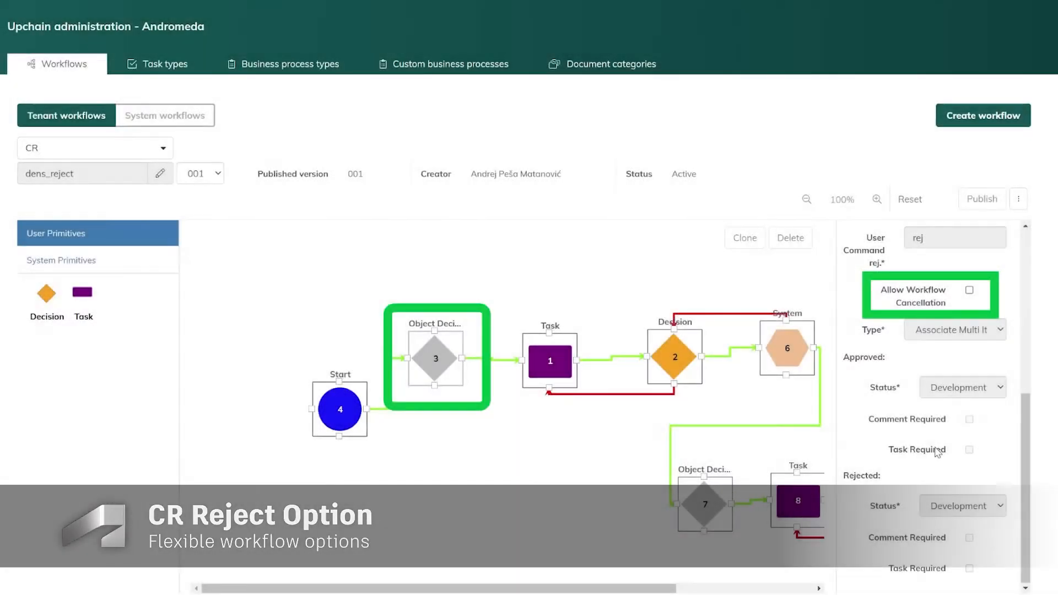
pyautogui.click(674, 356)
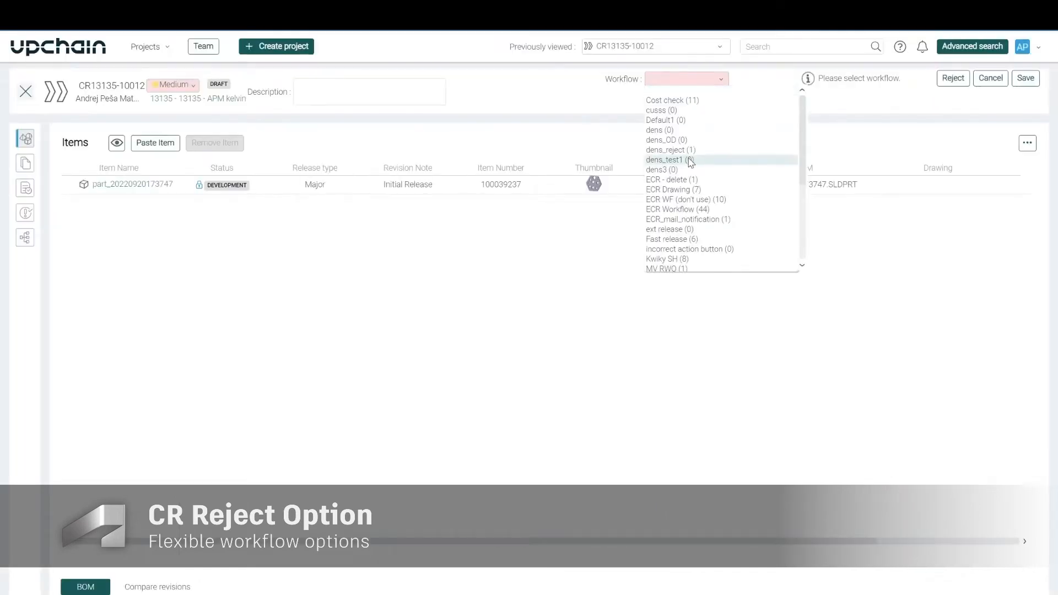
pyautogui.click(670, 150)
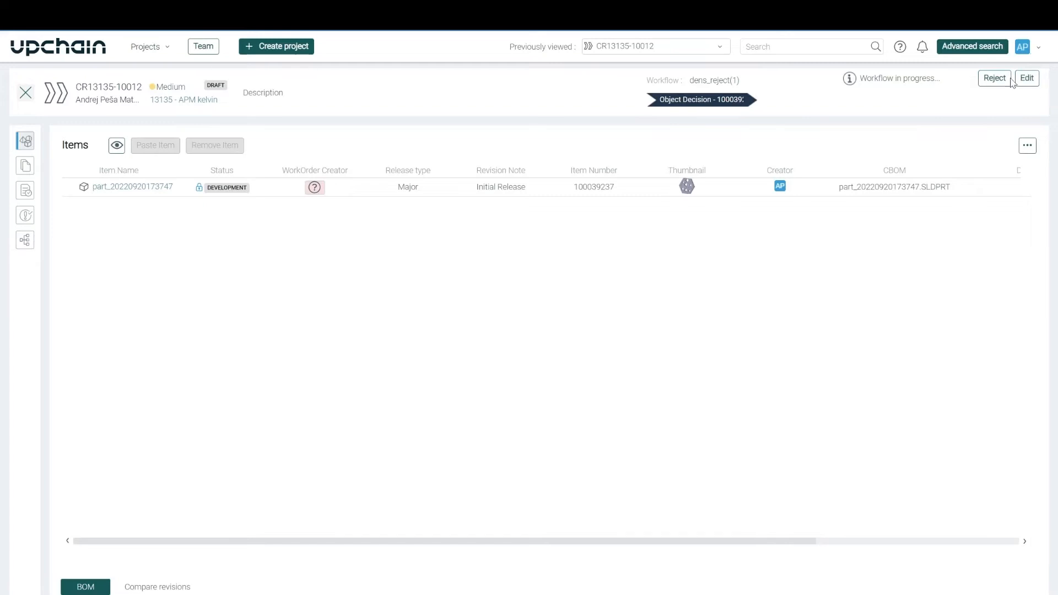
pyautogui.moveTo(826, 137)
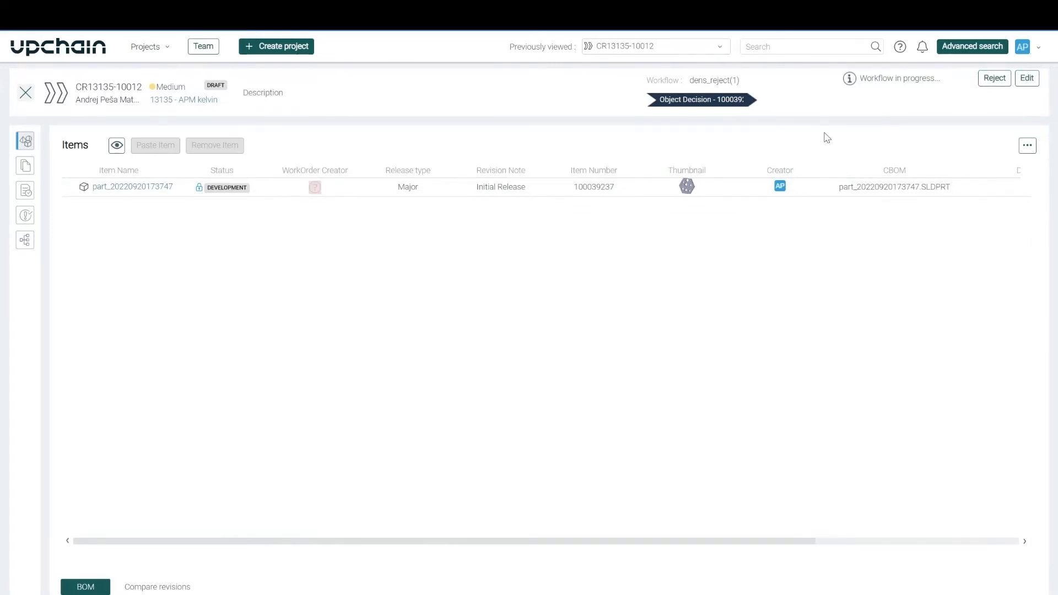
pyautogui.click(994, 77)
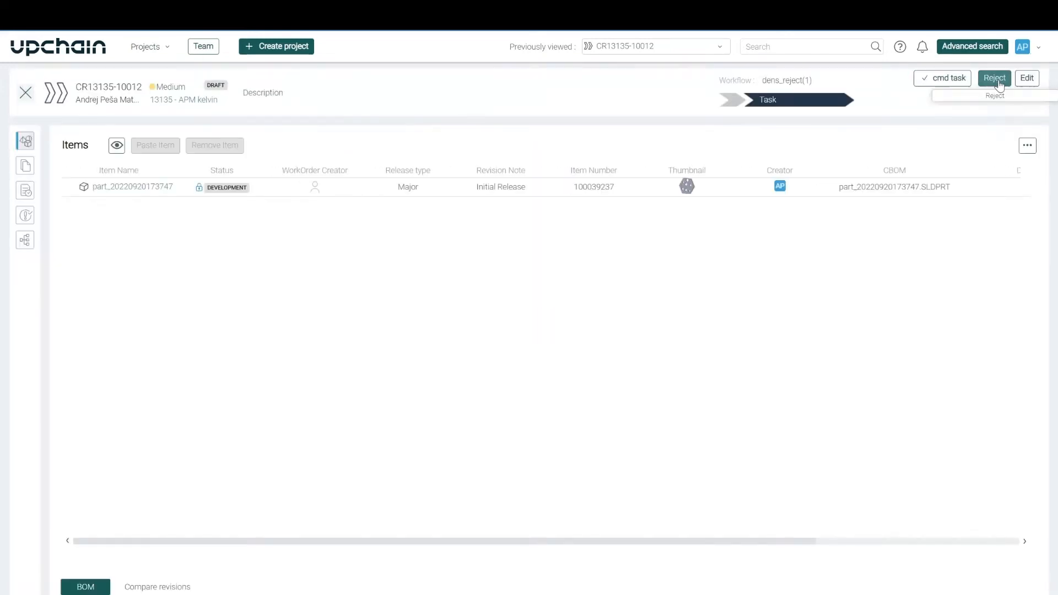
pyautogui.moveTo(947, 81)
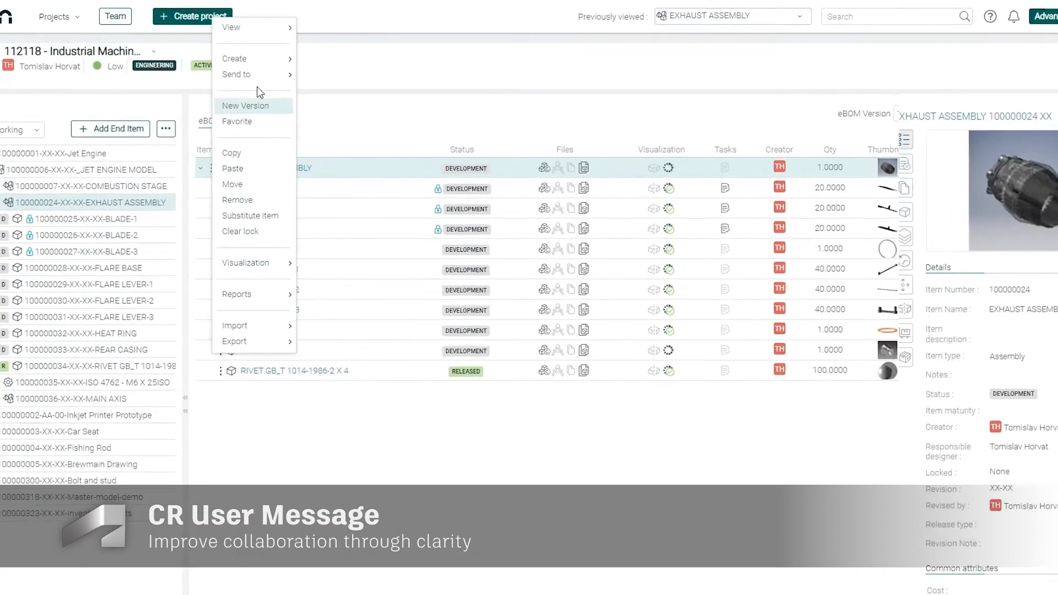
# Attempt a new EXHAUST ASSEMBLY version, then send TOP PROJECT B to a change request
pyautogui.click(245, 105)
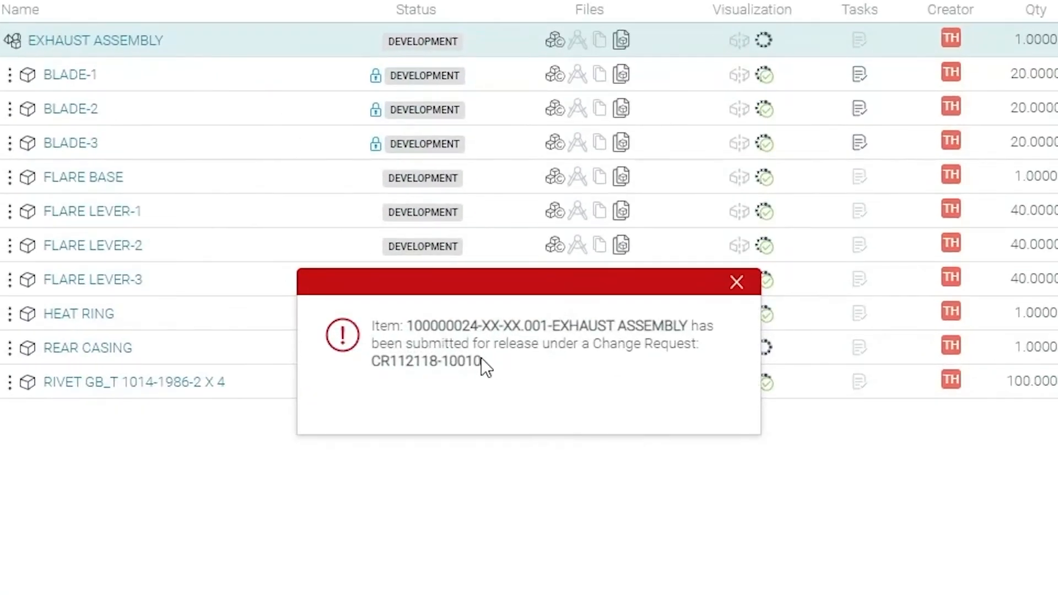
pyautogui.moveTo(472, 364)
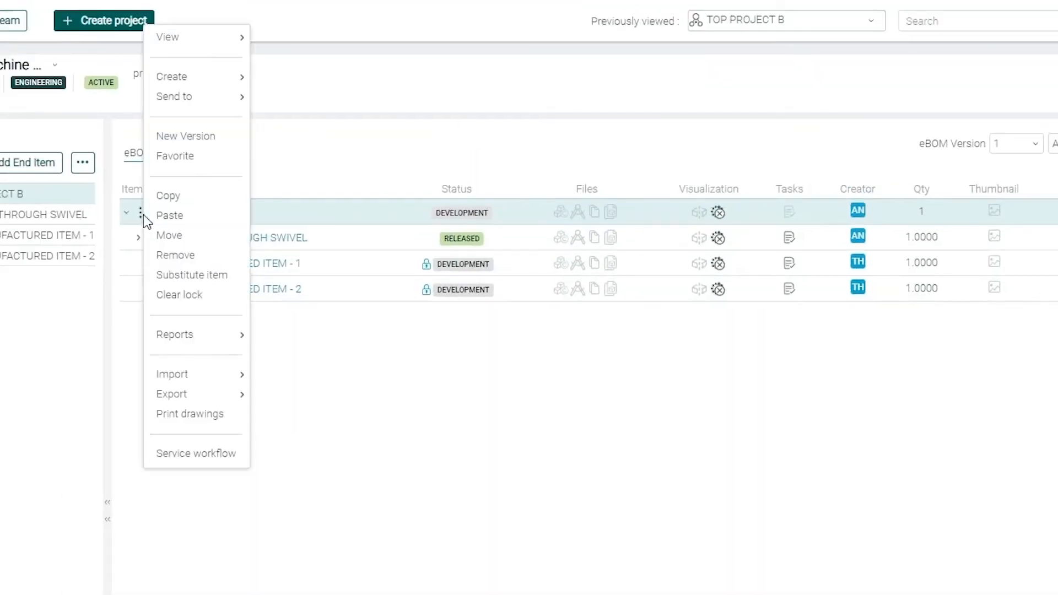
pyautogui.moveTo(174, 96)
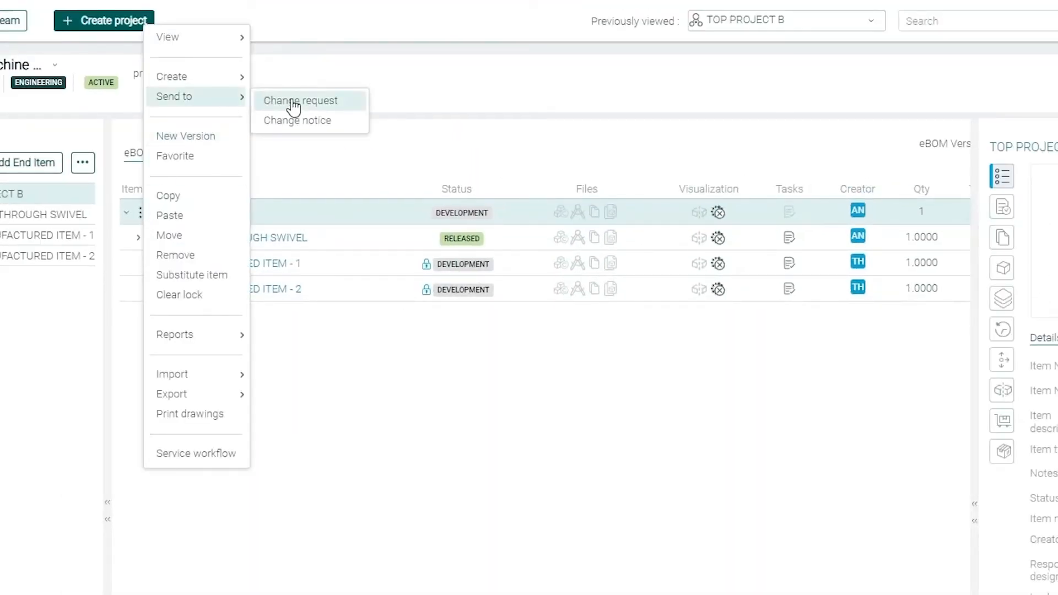
pyautogui.click(300, 100)
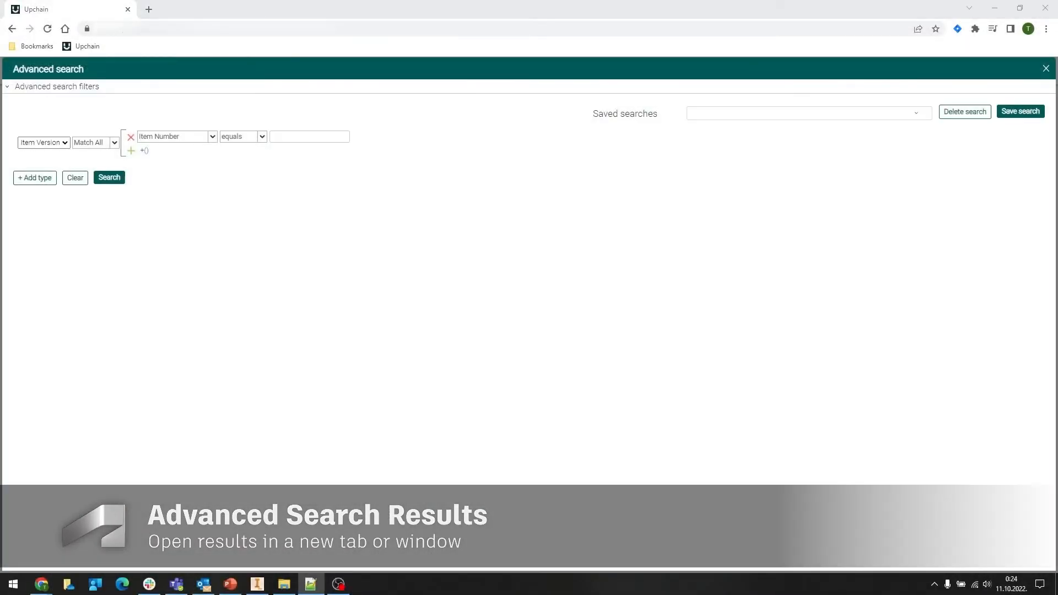
# Search for item number 000007828 and open its AC revision
pyautogui.click(108, 177)
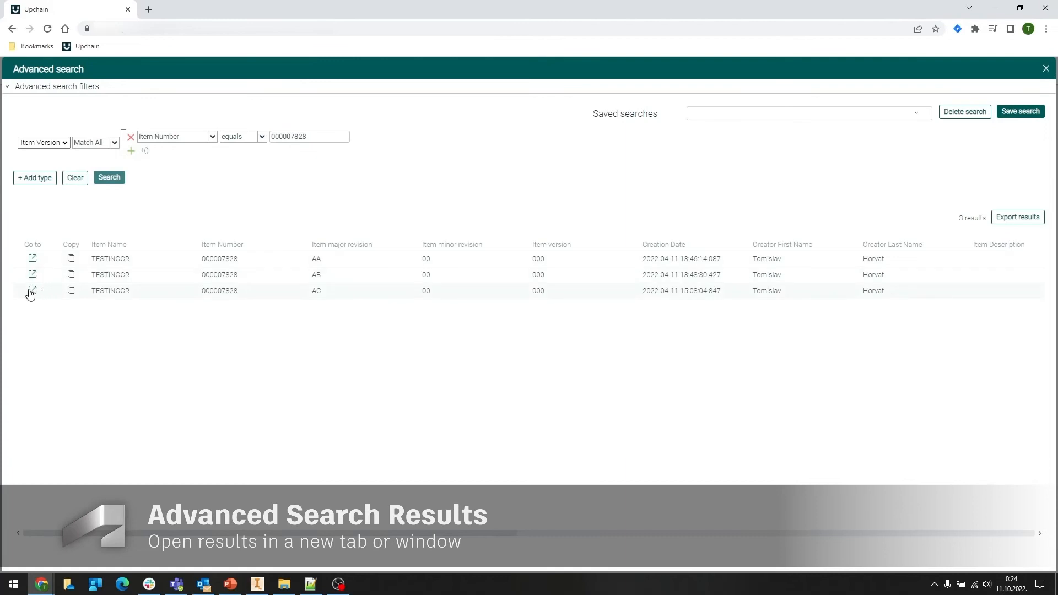
pyautogui.click(32, 289)
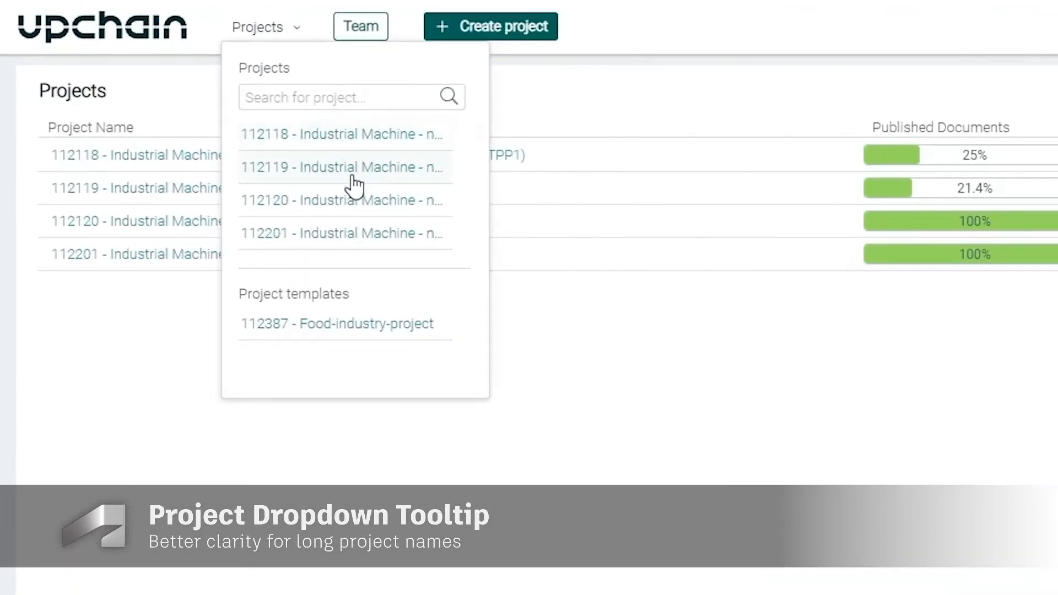
pyautogui.moveTo(359, 240)
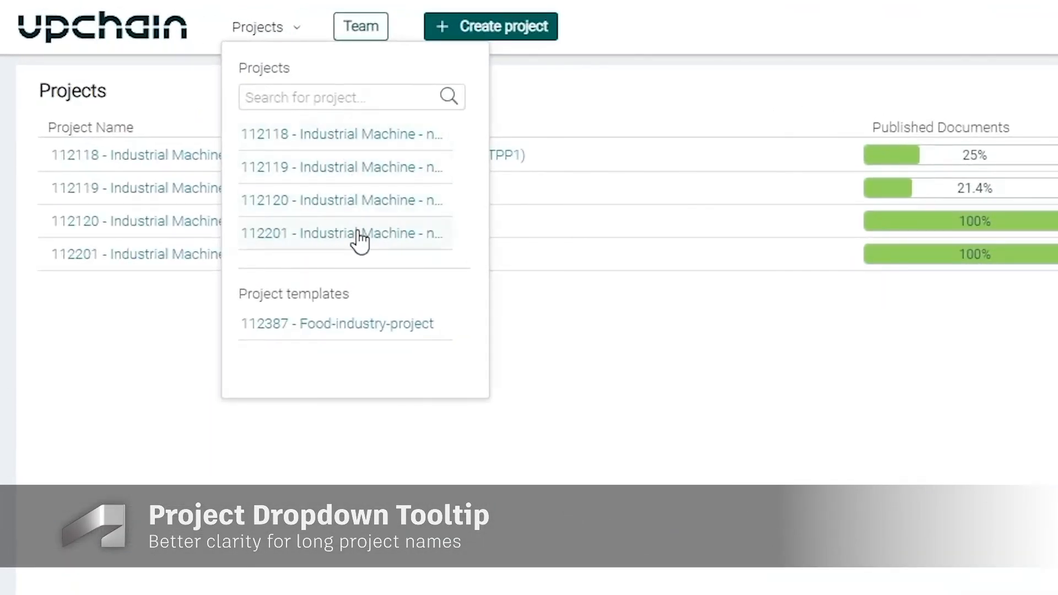
# Open project 12734 and show the project list to reveal full project names like 11709's
pyautogui.click(344, 233)
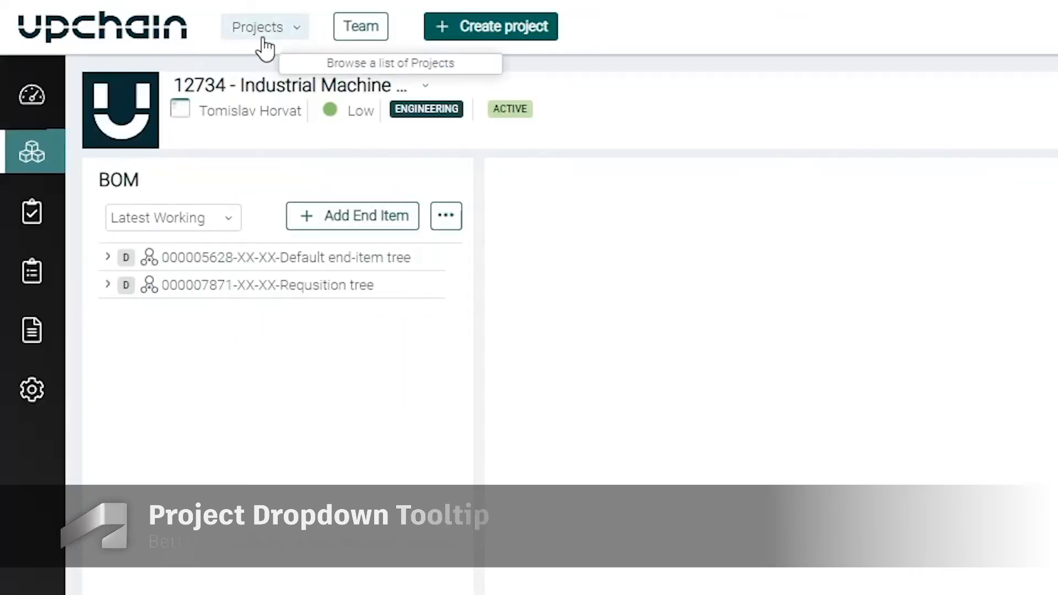
pyautogui.click(263, 26)
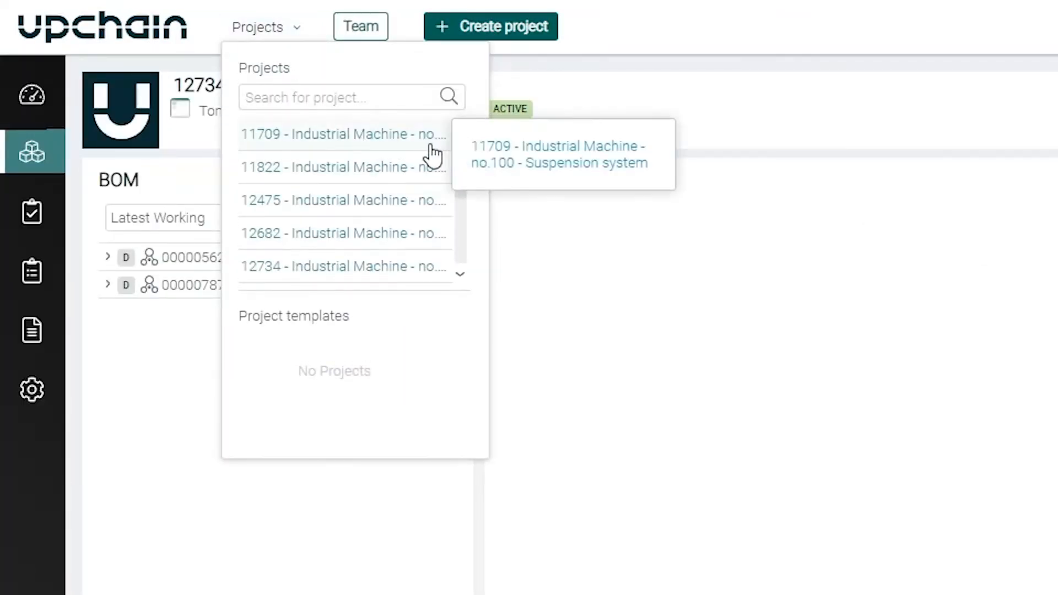
pyautogui.moveTo(440, 206)
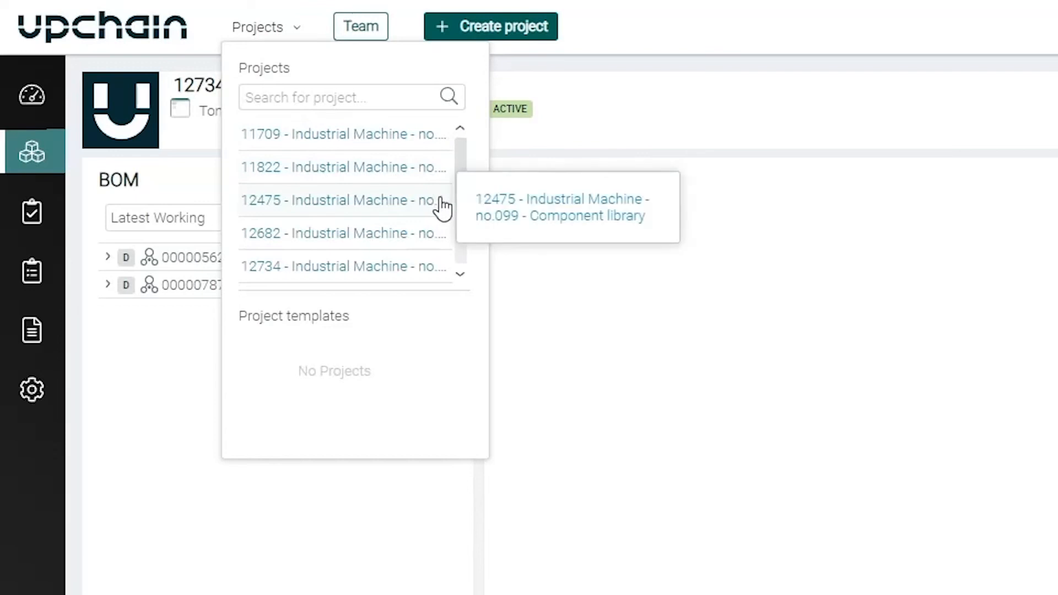
pyautogui.moveTo(434, 272)
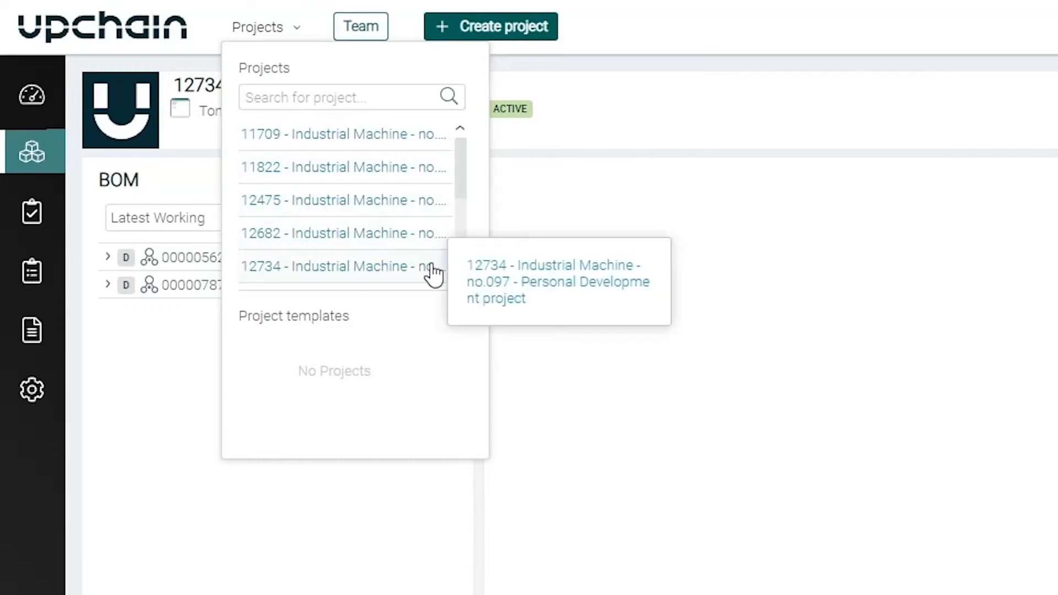